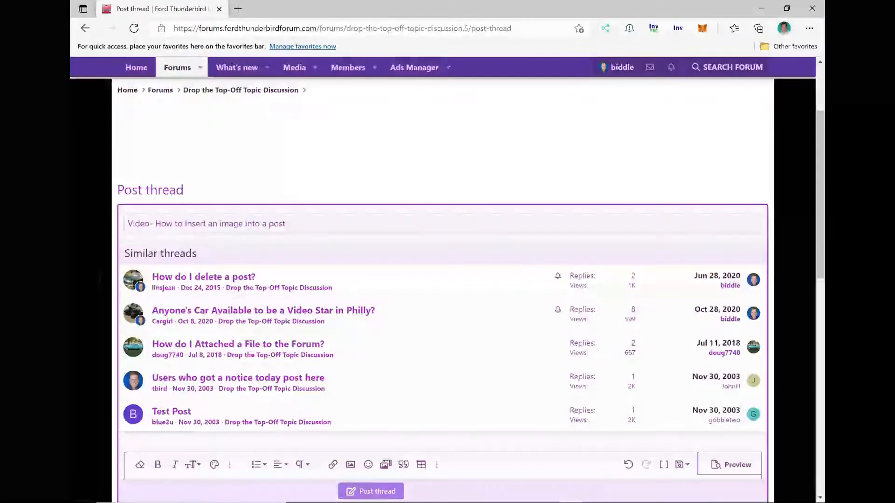
Attach the Motorcraft compressor, drier, hub cap and fourth image files to the thread draft.
scroll("down", 3)
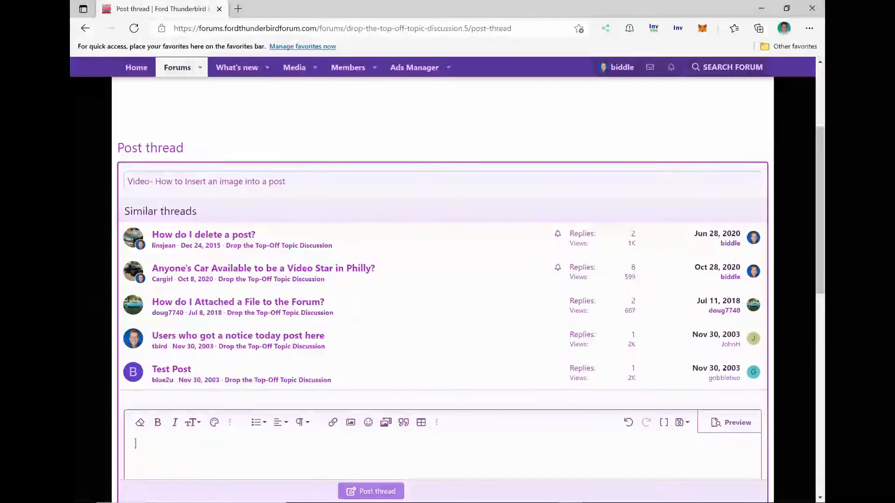
scroll("down", 3)
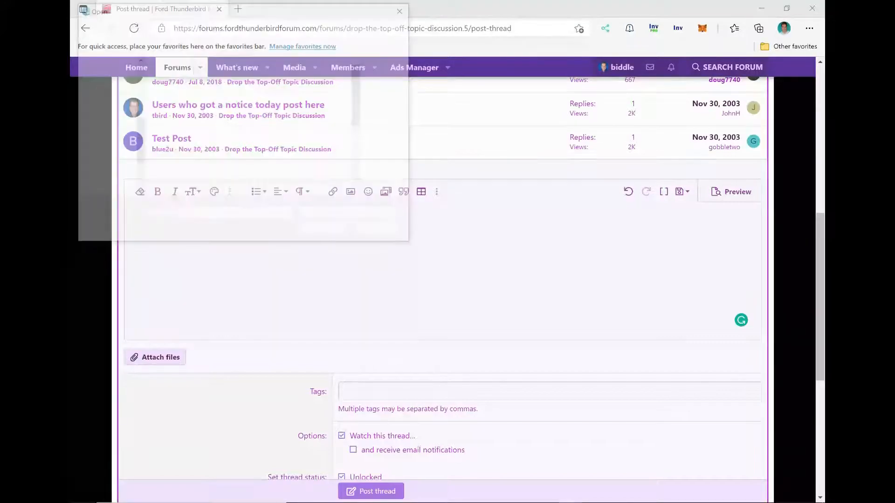
left_click(154, 357)
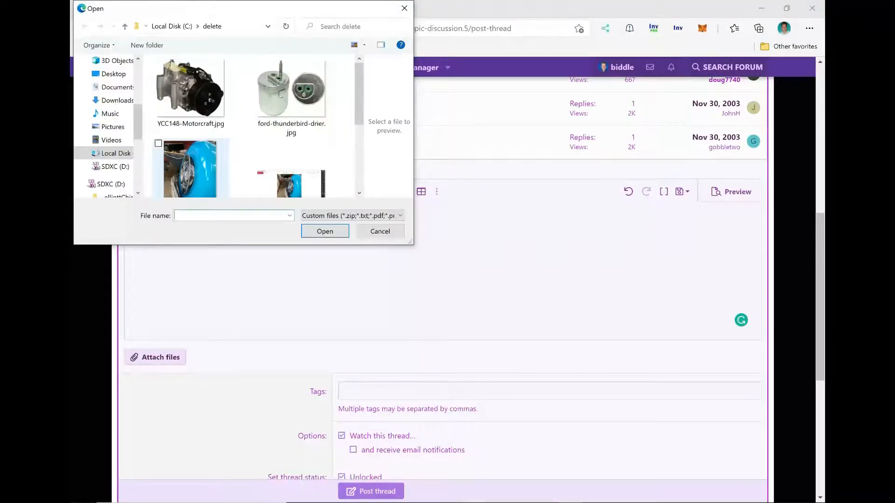
left_click(190, 88)
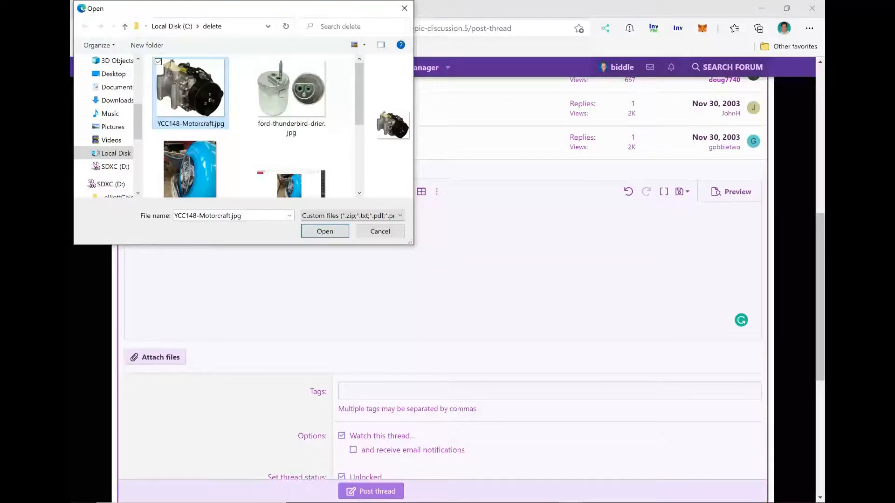
left_click(290, 91)
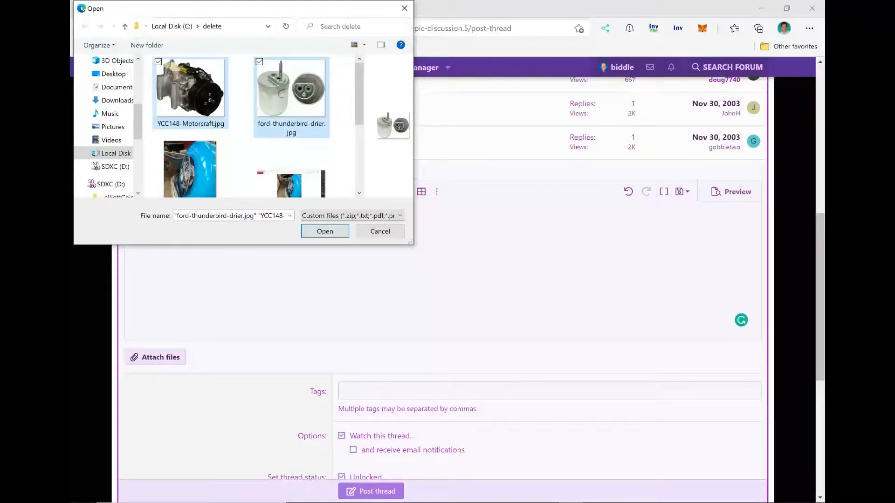
left_click(325, 231)
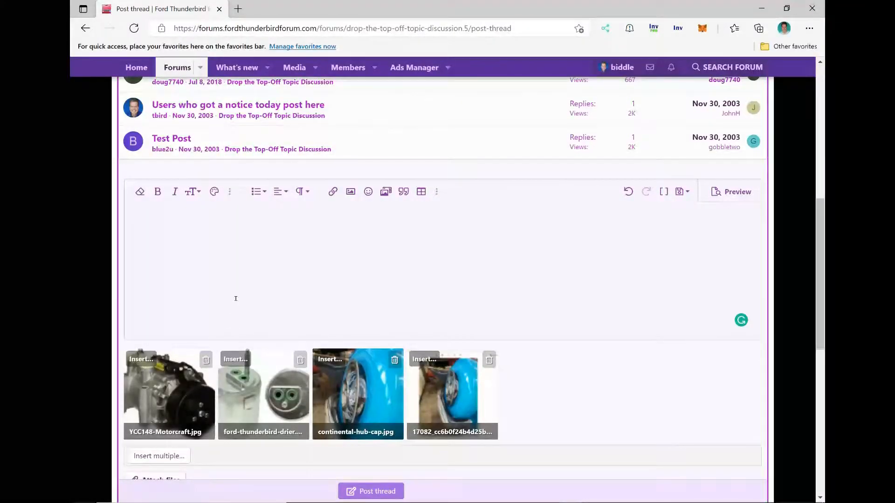
scroll("down", 3)
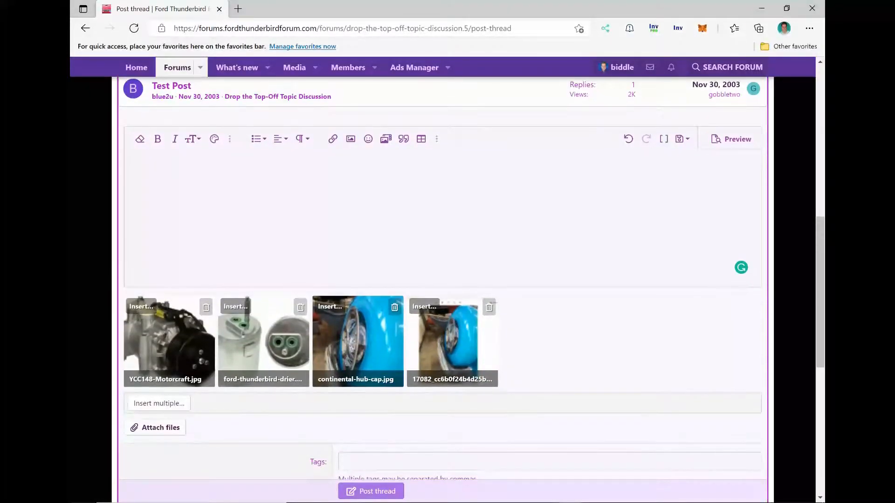
mouse_move(147, 312)
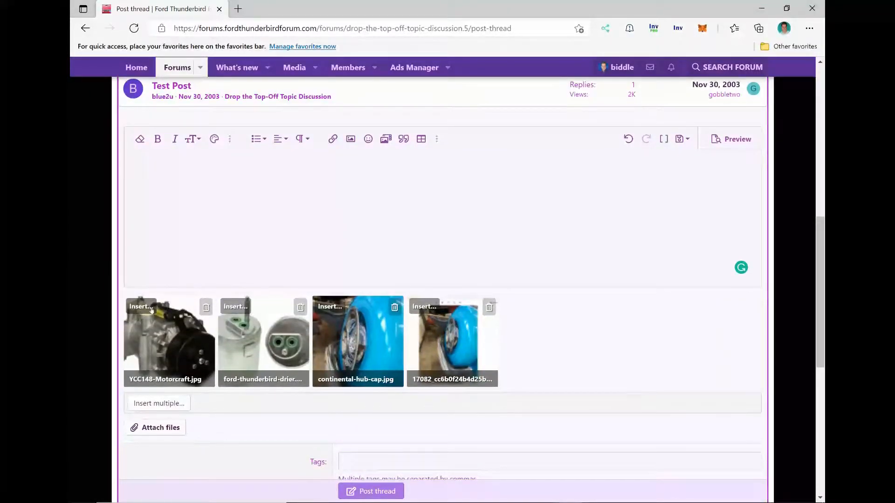
left_click(140, 307)
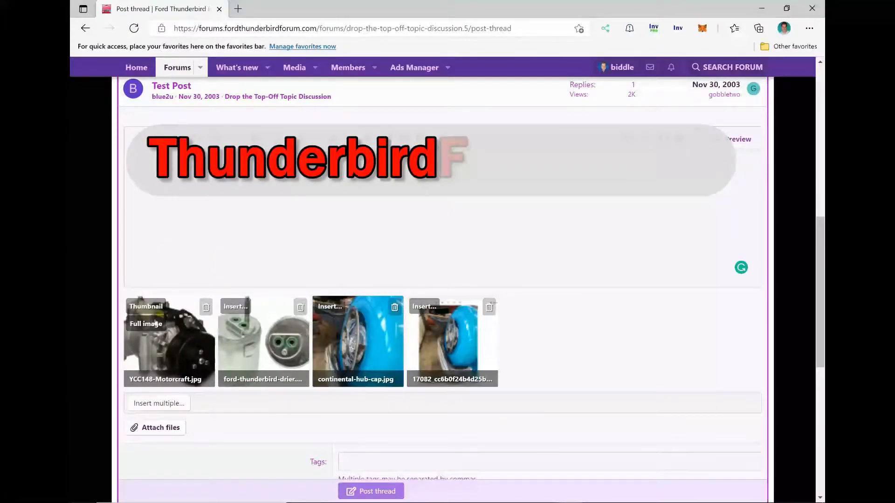
left_click(145, 324)
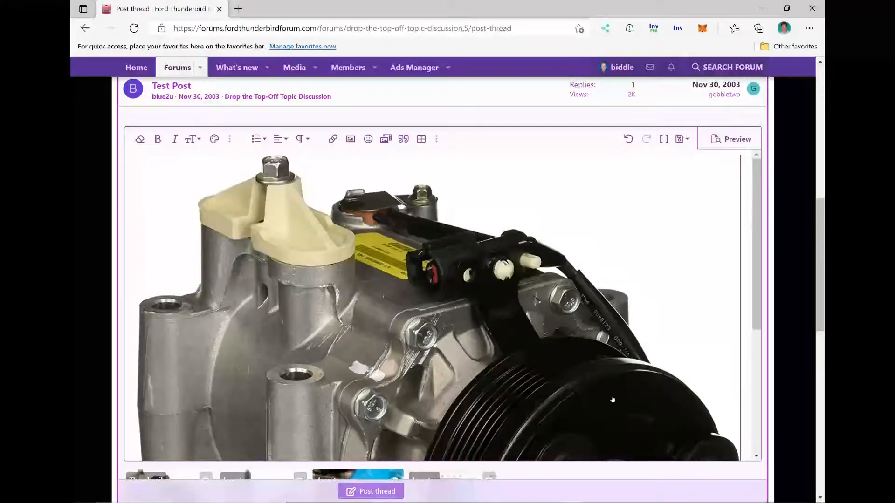
scroll("down", 3)
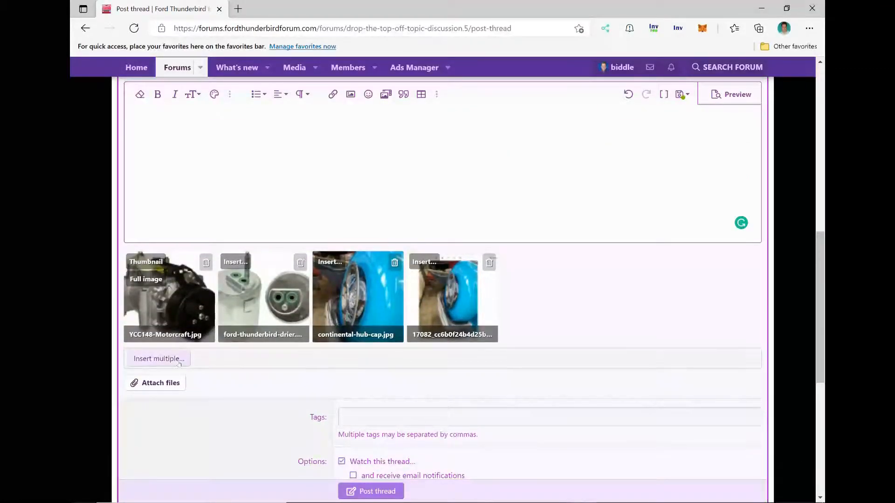
Via Insert multiple, select all four attachments and insert them at full image size.
left_click(159, 358)
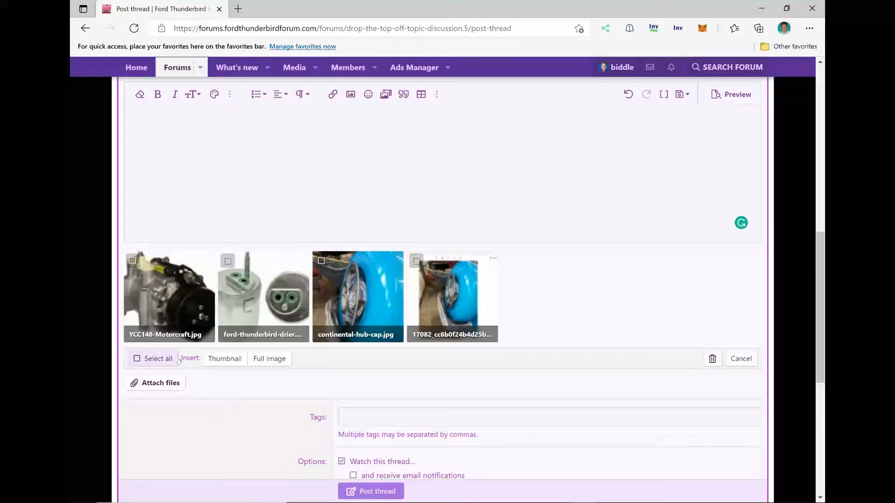
left_click(321, 261)
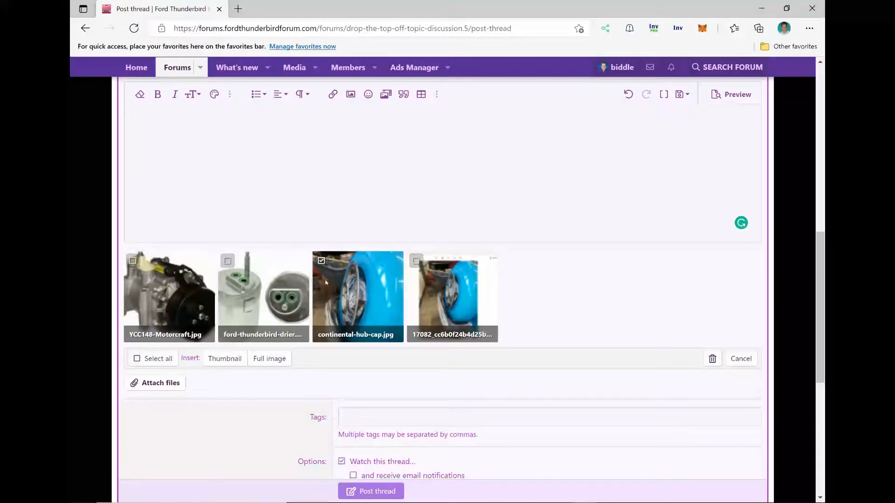
left_click(321, 261)
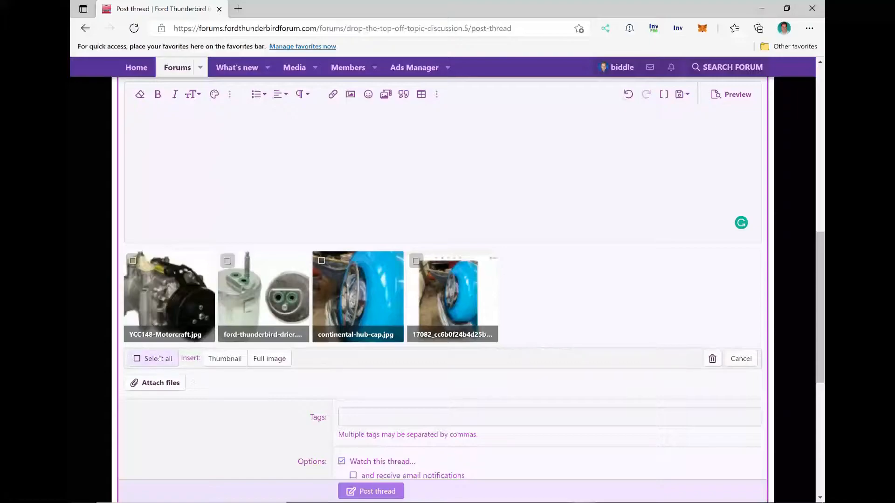
left_click(137, 358)
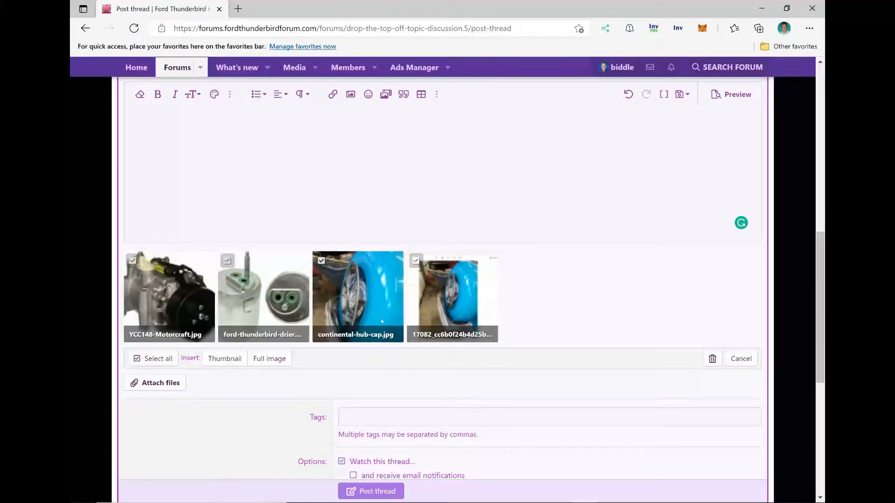
left_click(224, 358)
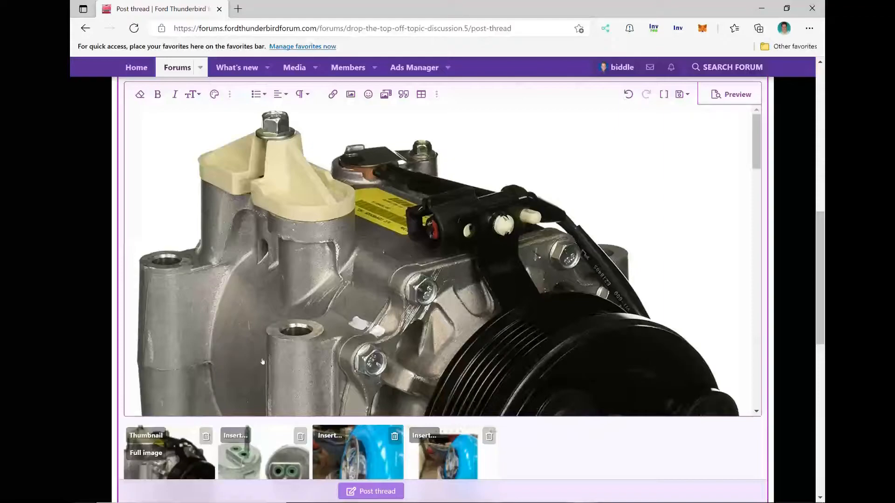
Scroll through the editor to review the compressor, drier and hub cap images in the post.
scroll("down", 3)
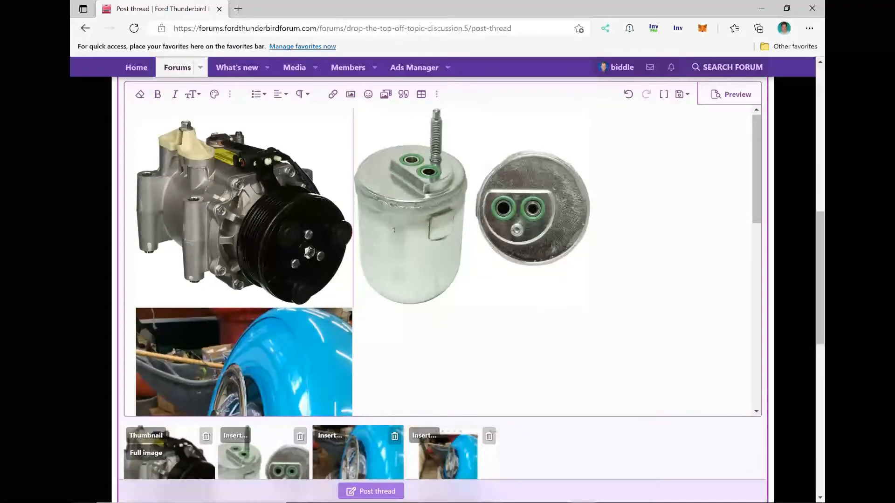
scroll("down", 3)
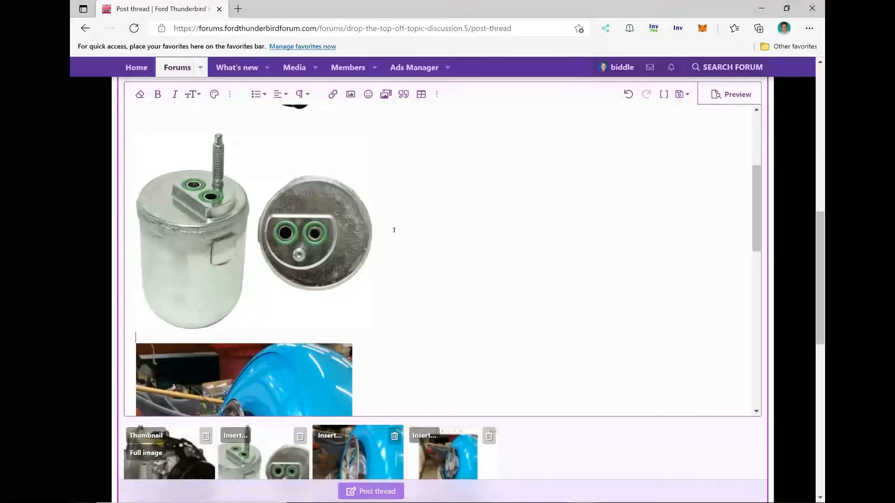
left_click(253, 231)
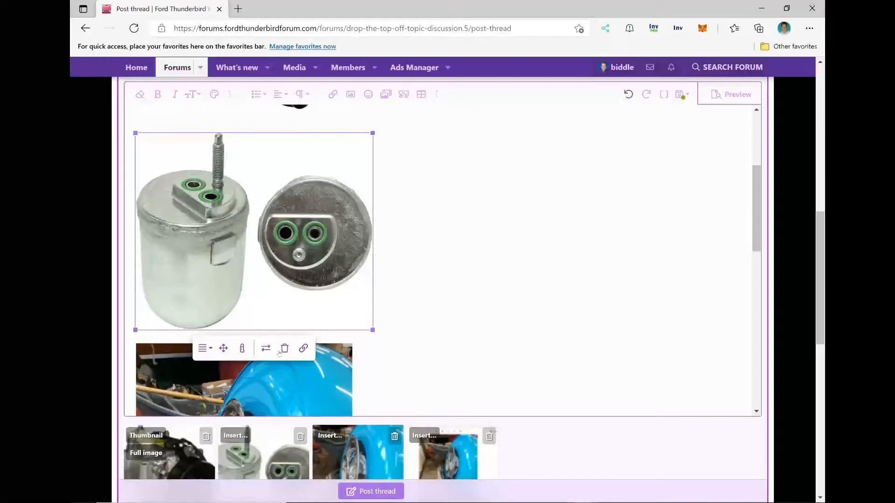
mouse_move(223, 347)
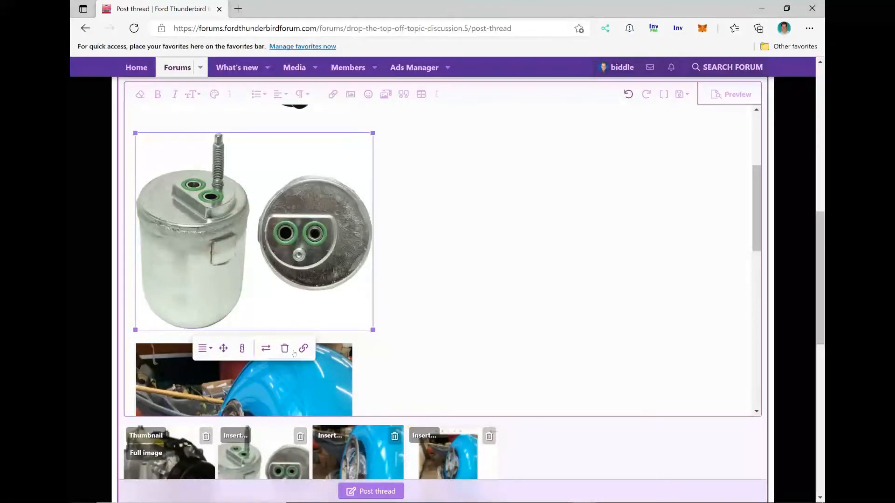
mouse_move(303, 347)
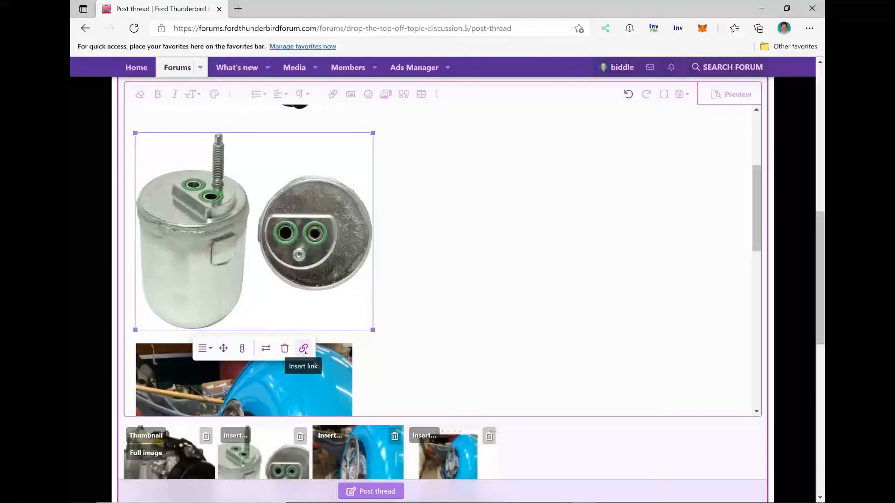
scroll("down", 3)
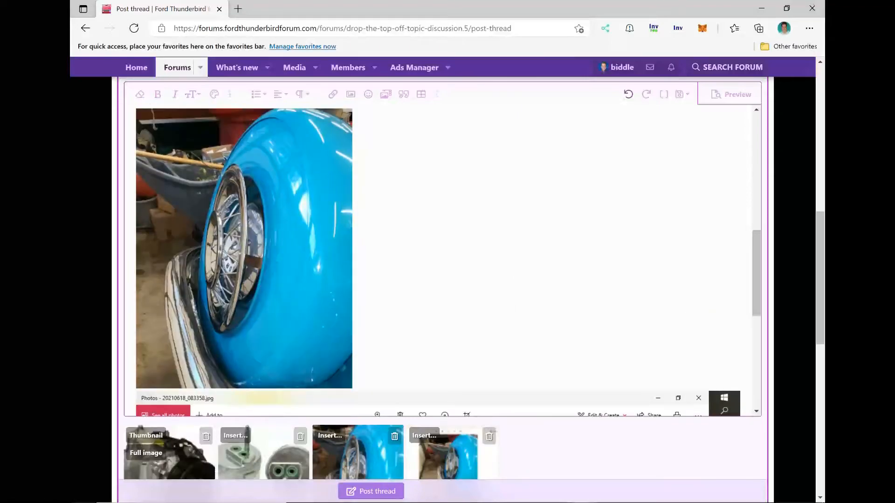
left_click(243, 248)
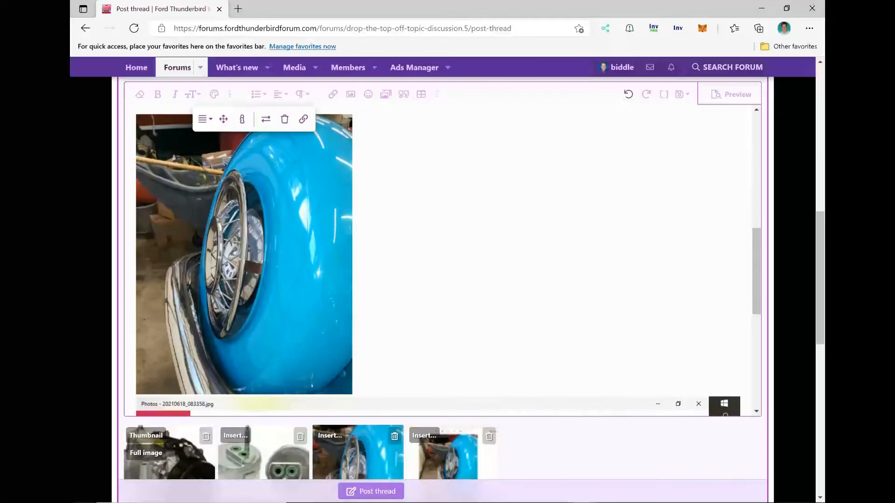